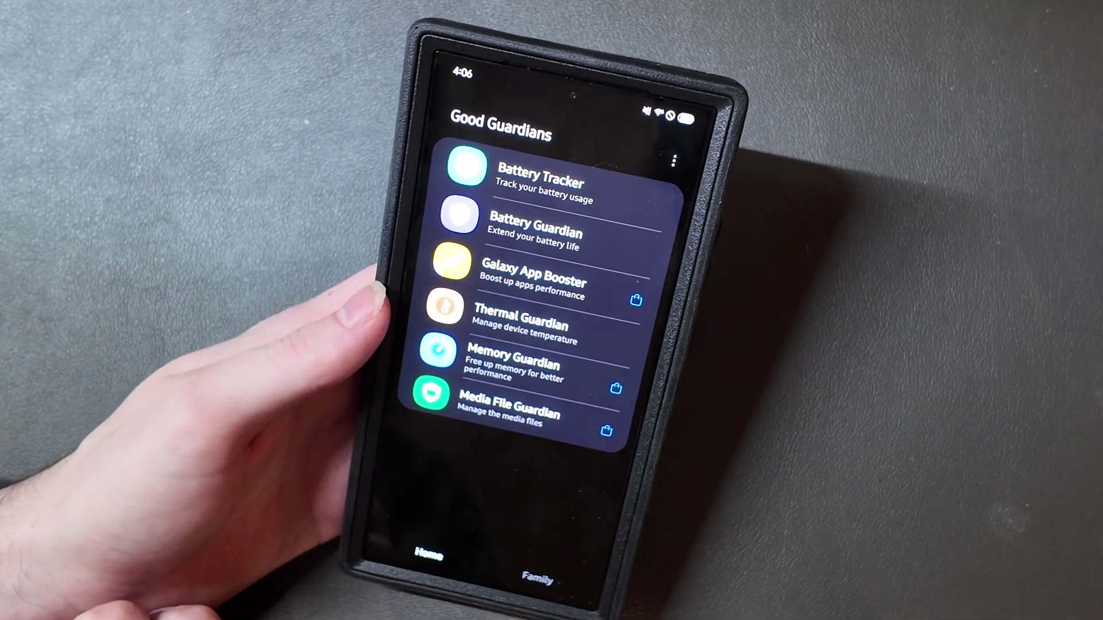
- Open Battery Guardian from the Good Guardians list
left_click(535, 233)
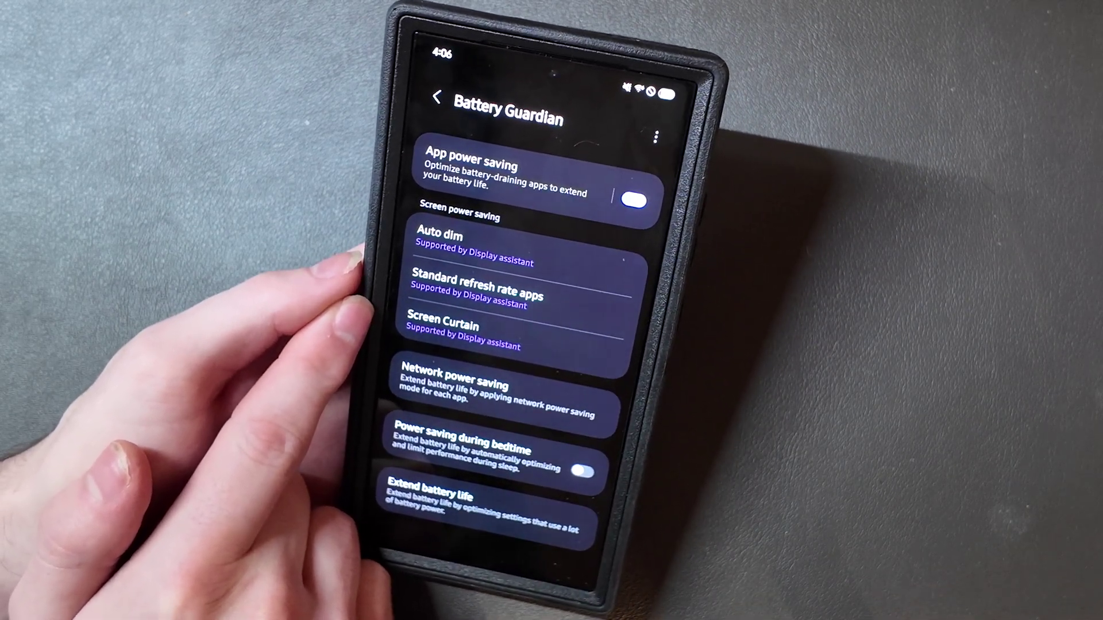
- View the Screen Curtain explanation, then move to App's screen timeout
left_click(444, 327)
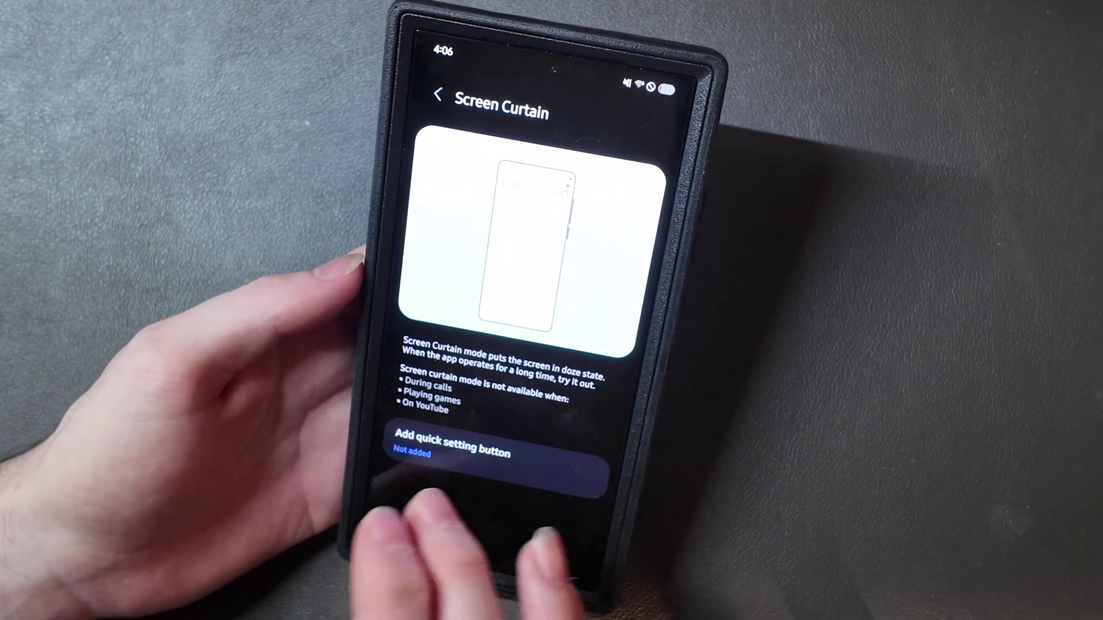
left_click(437, 96)
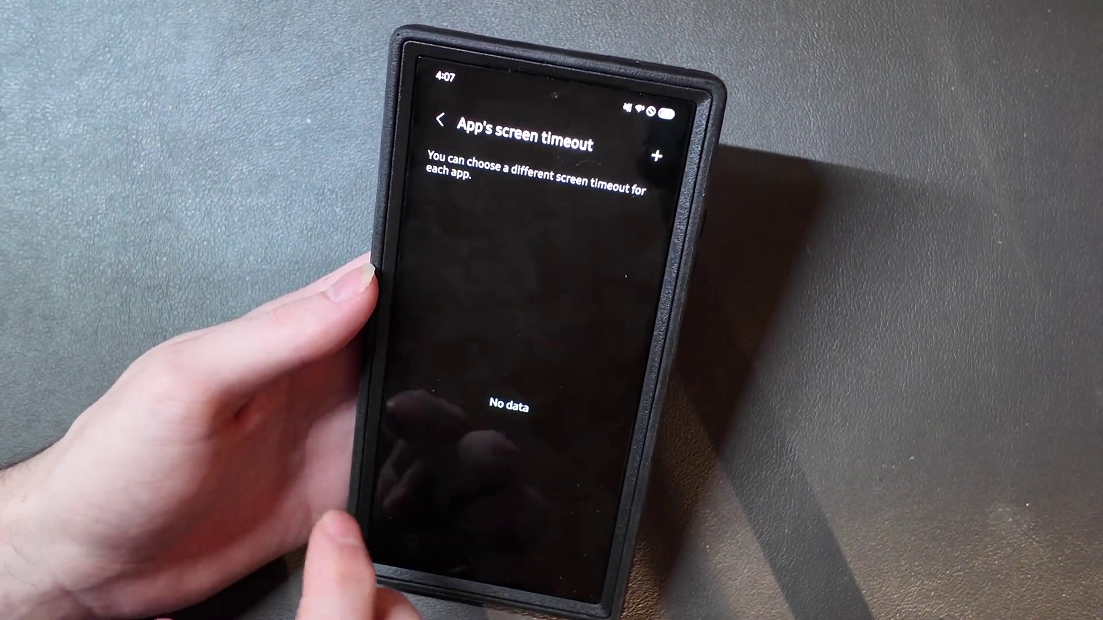
- Browse the Select apps list for a custom screen timeout, scrolling to the bottom
left_click(660, 154)
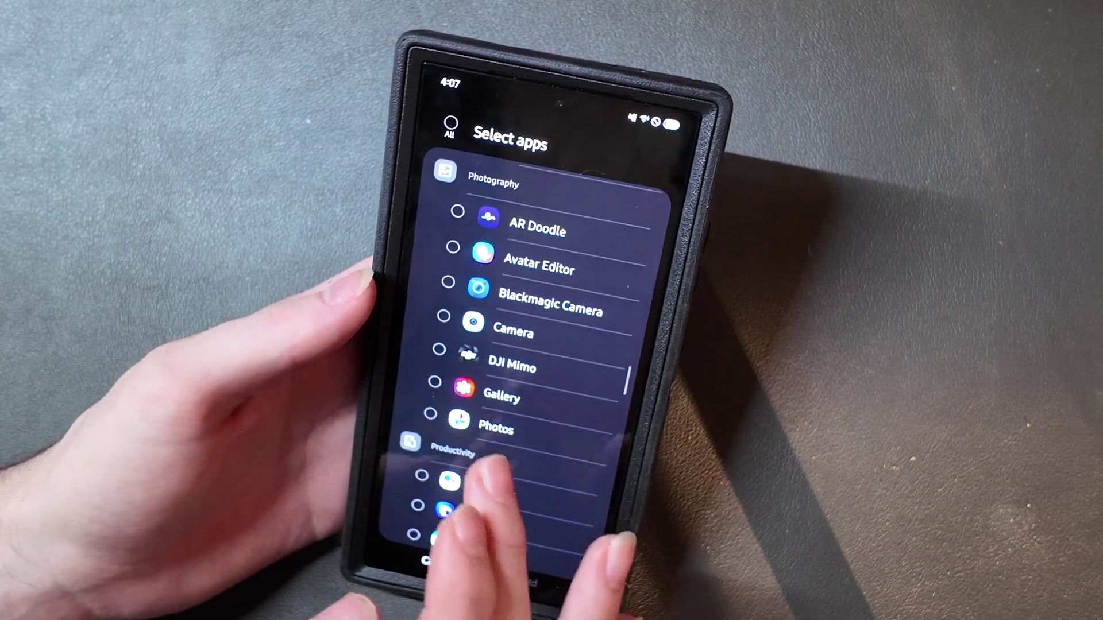
scroll("down", 3)
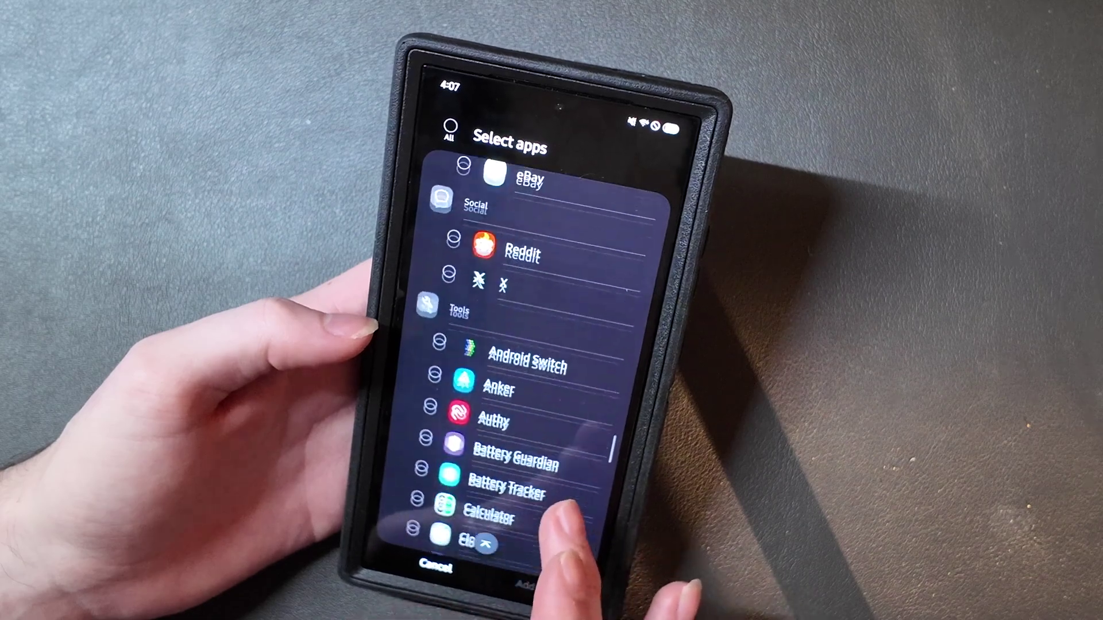
scroll("down", 3)
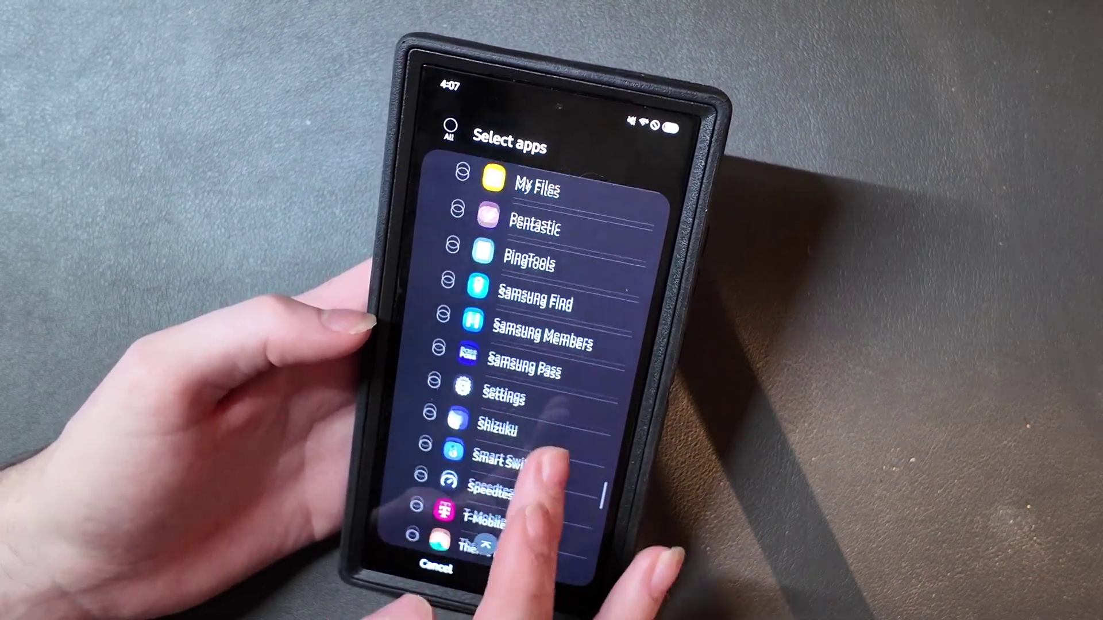
scroll("down", 3)
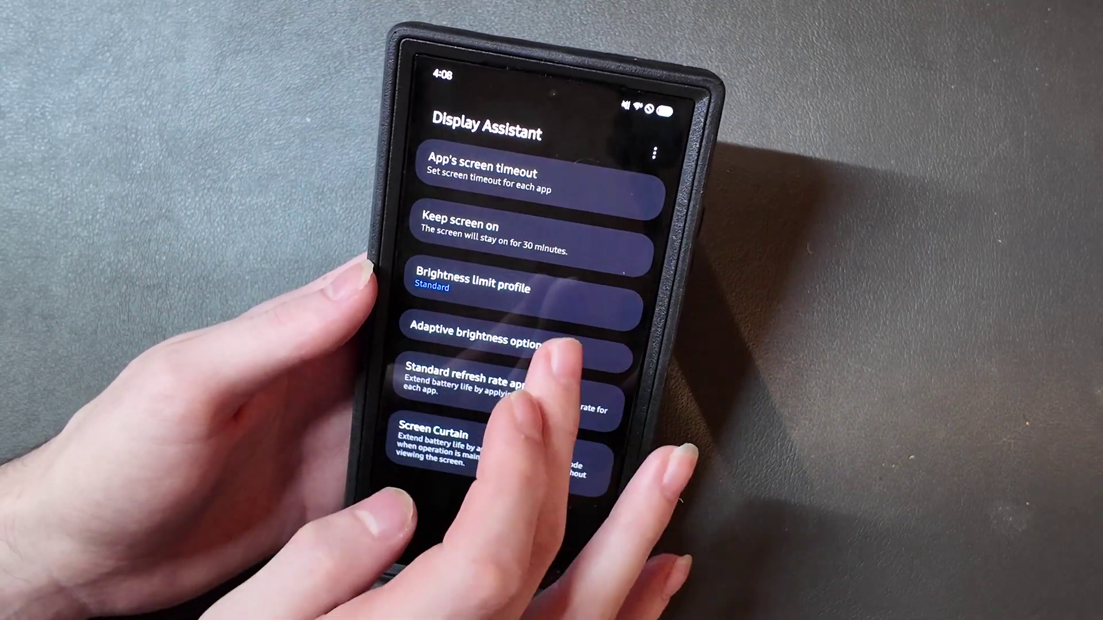
- View the brightness limit profile options, return, and move to the next feature page
left_click(493, 287)
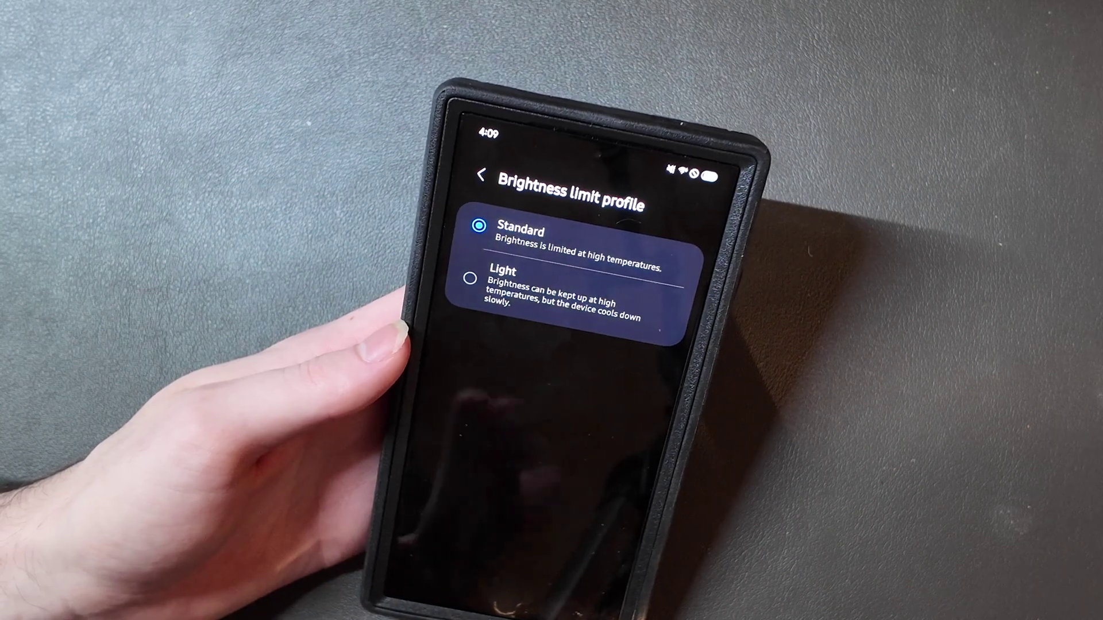
left_click(481, 175)
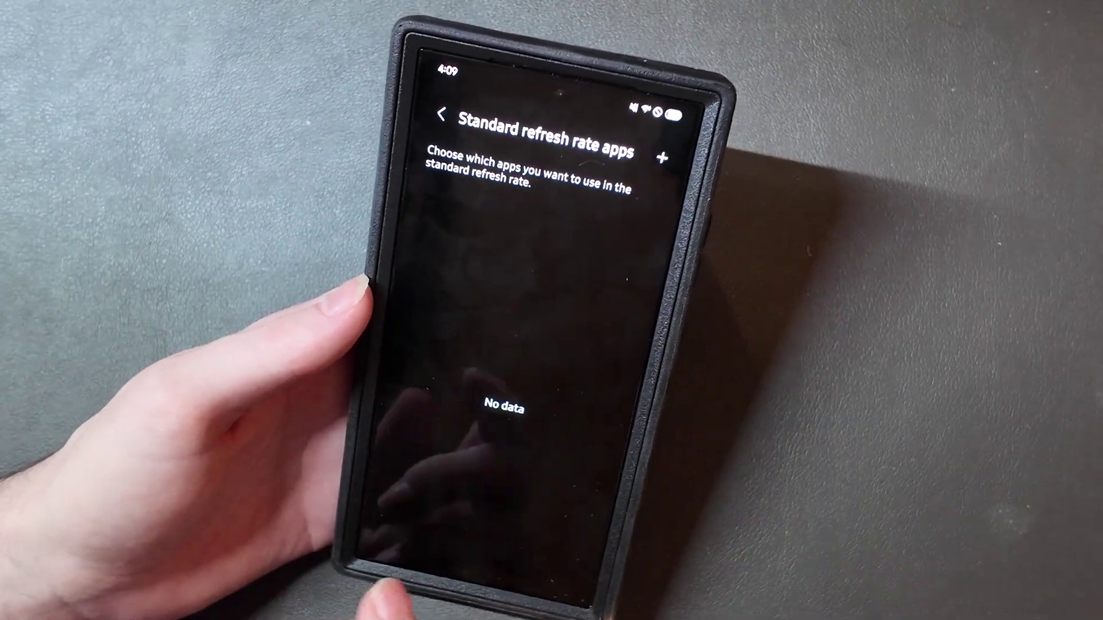
left_click(665, 156)
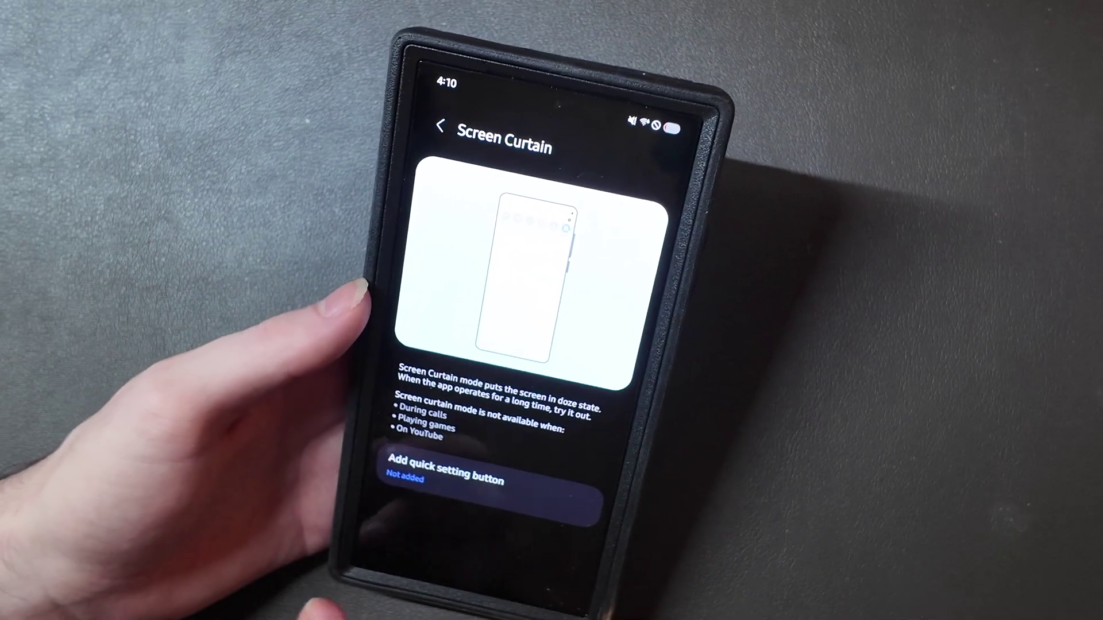
- Leave Screen Curtain and relaunch Display Assistant from the Utilities folder
left_click(440, 127)
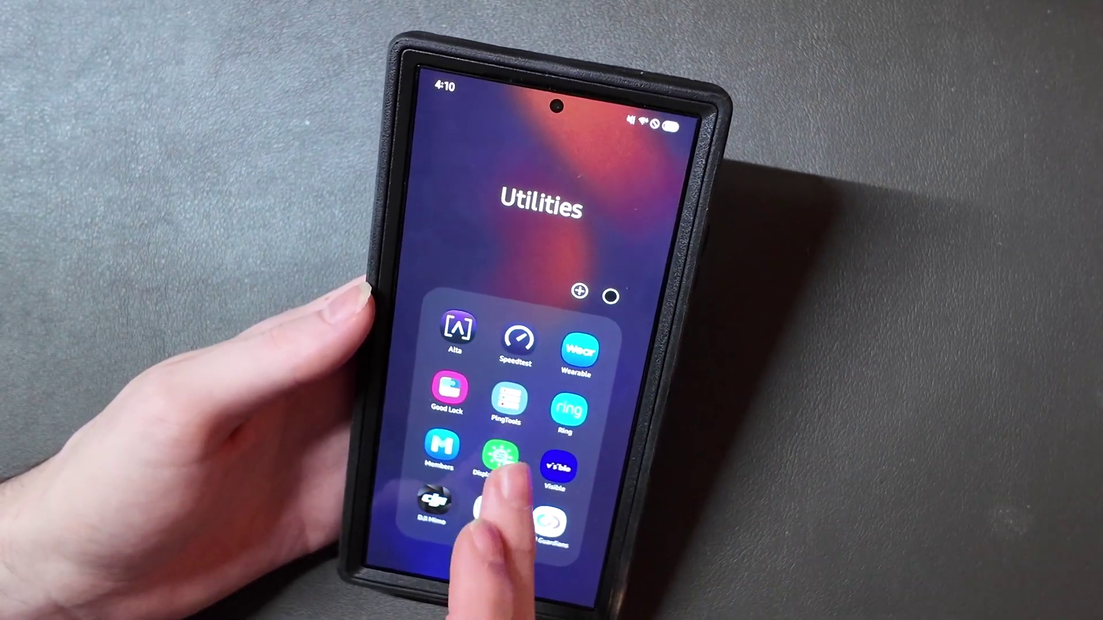
left_click(499, 459)
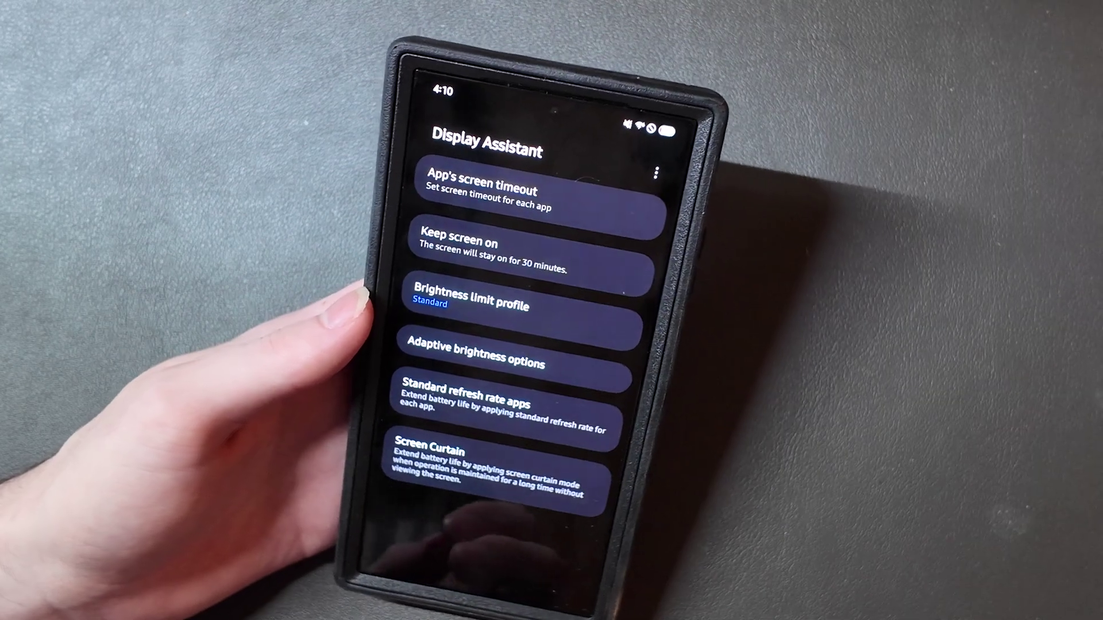